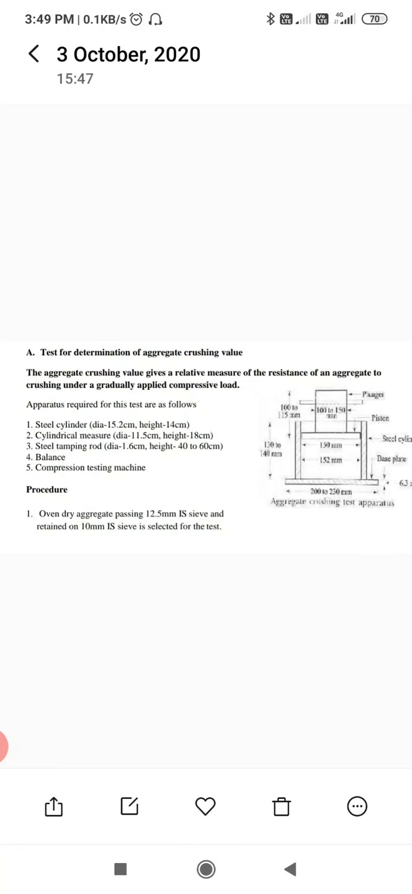
{"action": "scroll", "scroll_direction": "down", "scroll_amount": 3}
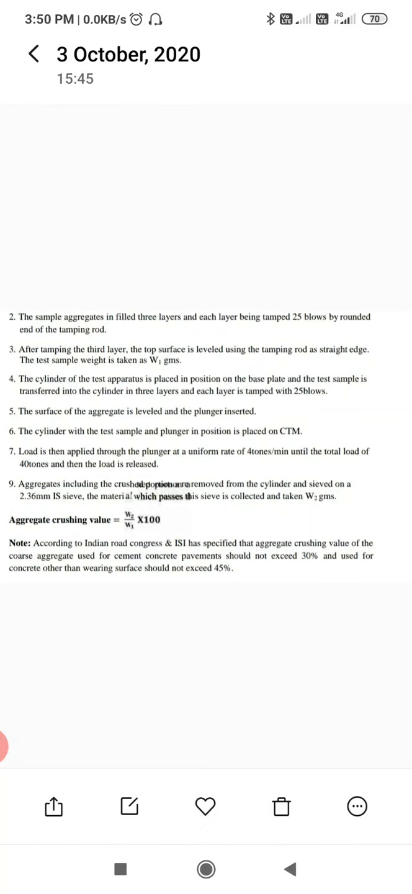